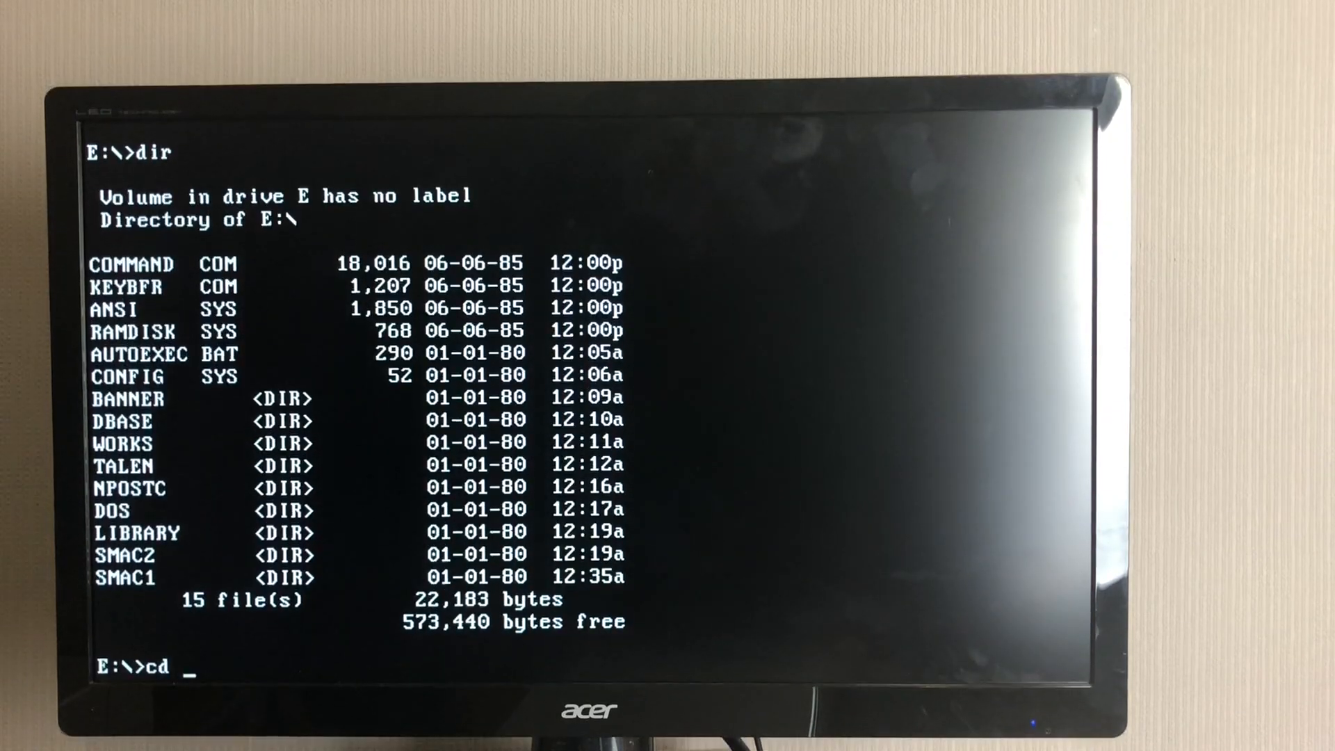
- Launch the BANNER program from the E:\BANNER folder
{"action": "type", "text": "banner"}
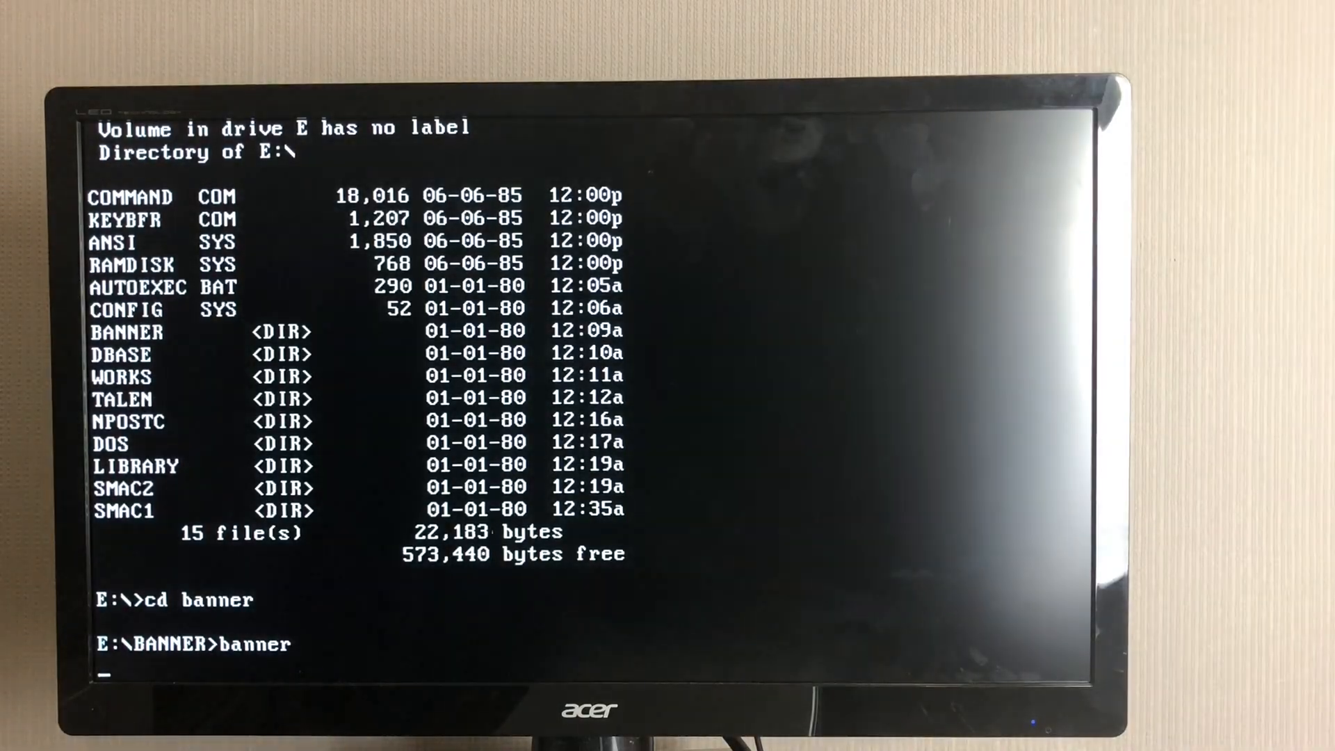
{"action": "key", "text": "Return"}
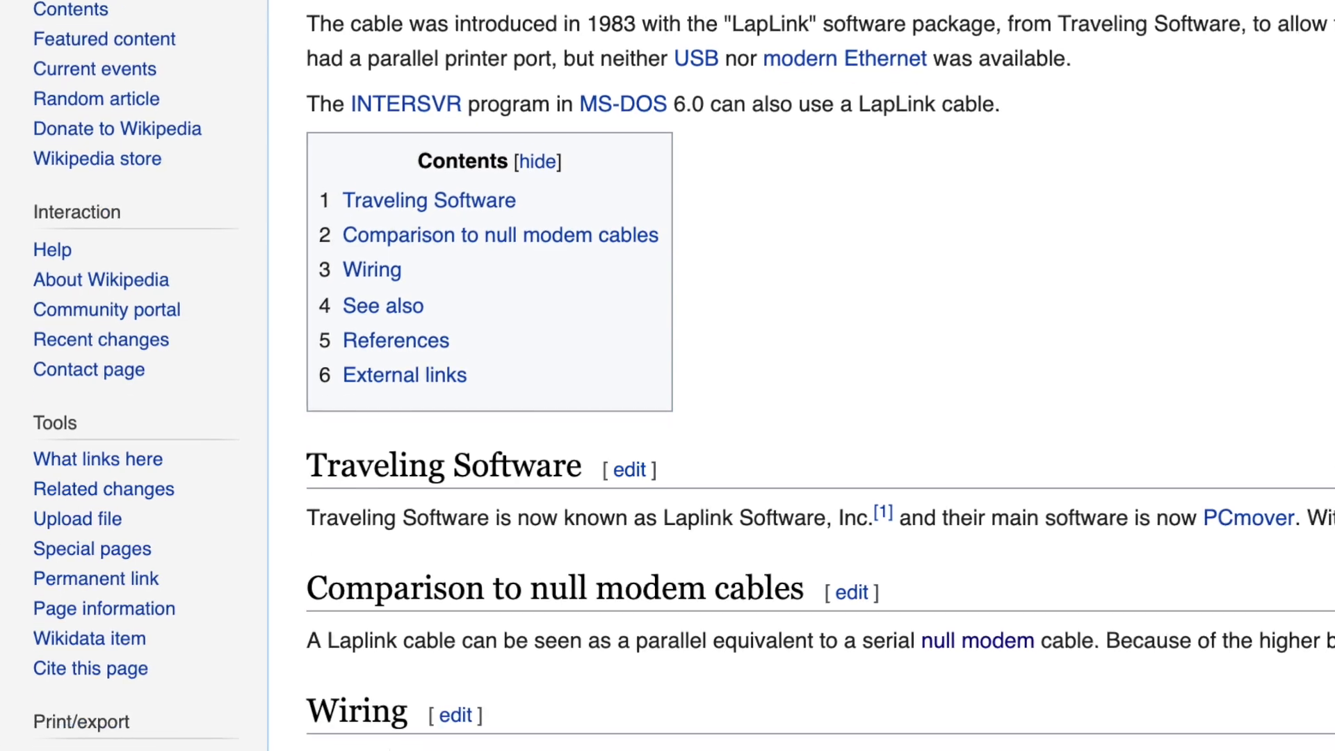
- Scroll the LapLink cable article down to its contents and first sections
{"action": "scroll", "scroll_direction": "down", "scroll_amount": 3}
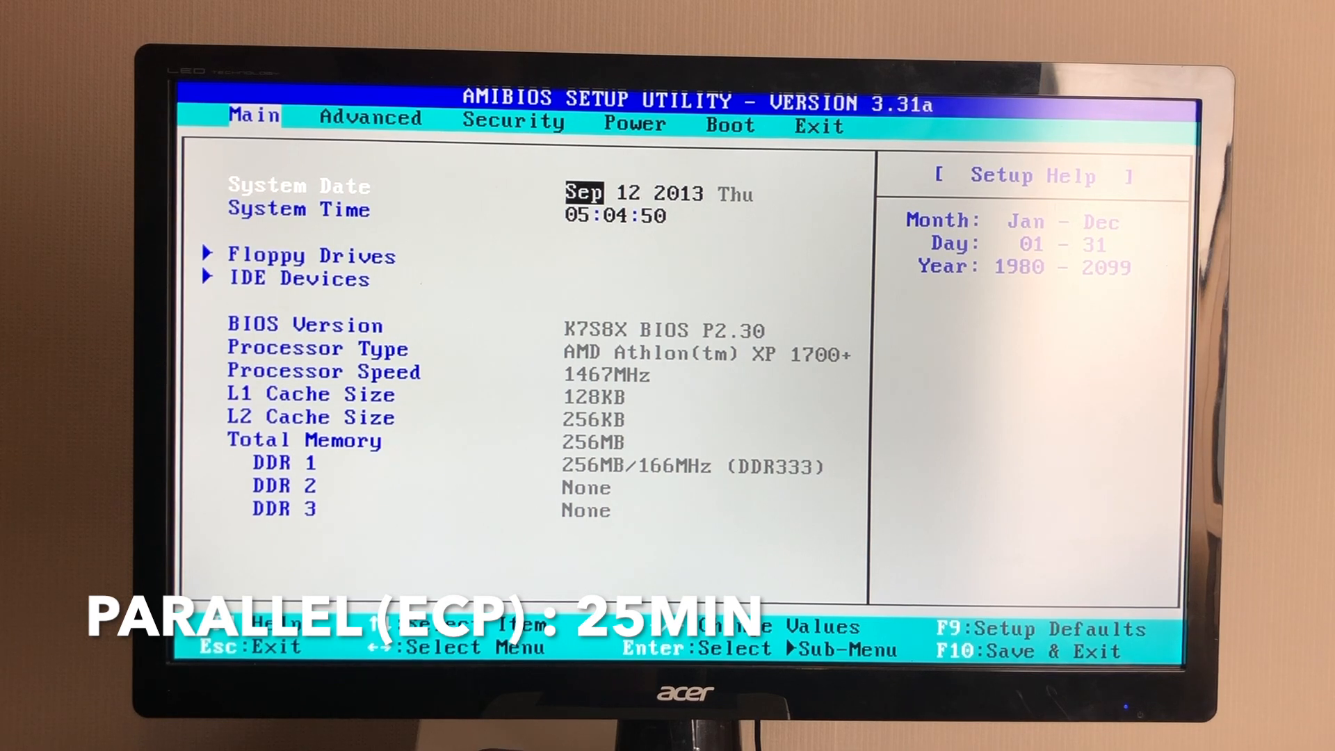
- Set the Parallel Port Mode to ECP+EPP under Peripheral Configuration
{"action": "key", "text": "right"}
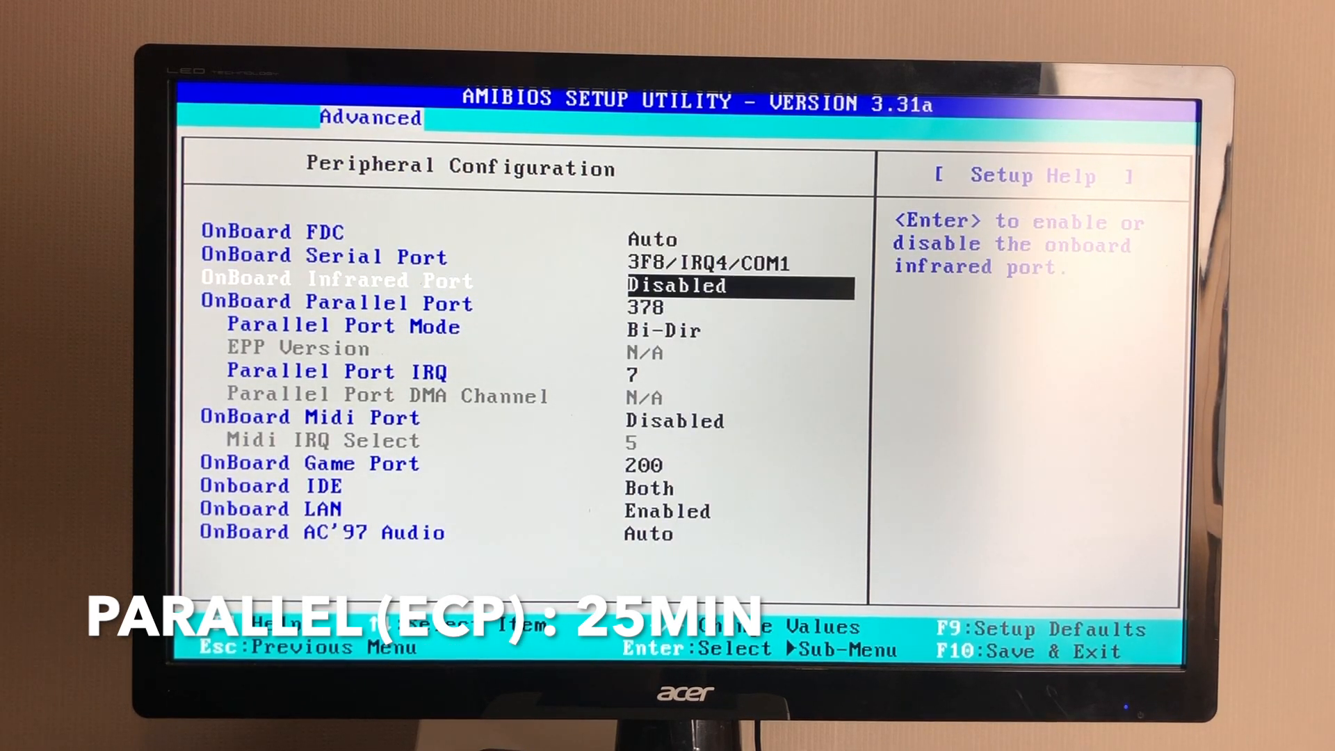
{"action": "key", "text": "enter"}
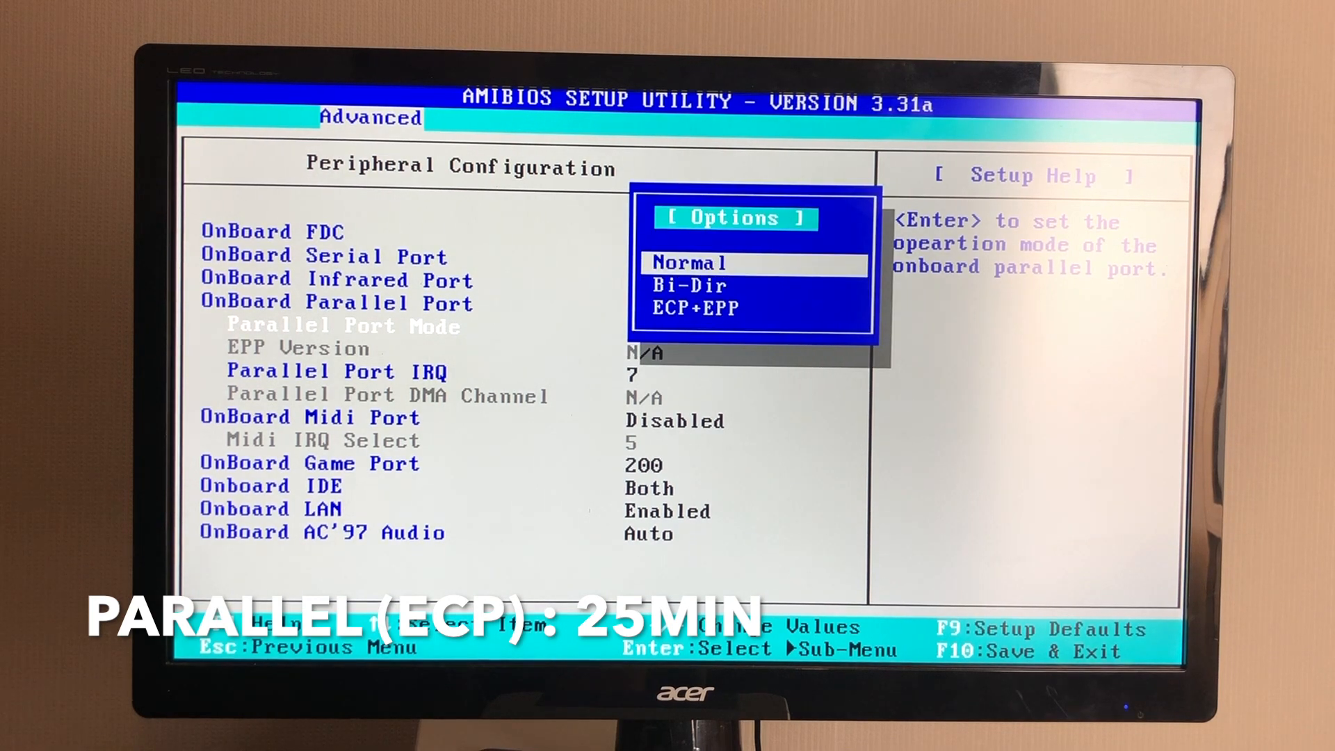
{"action": "key", "text": "Enter"}
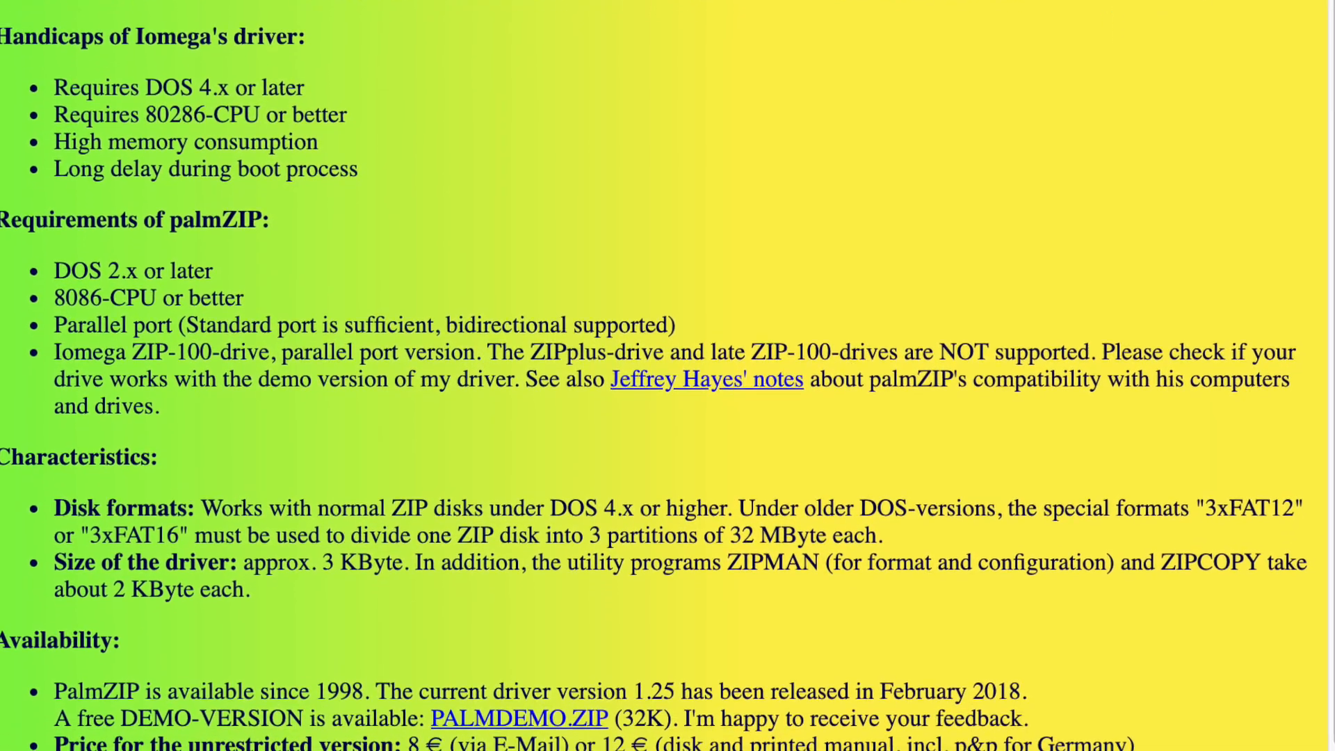
{"action": "scroll", "scroll_direction": "down", "scroll_amount": 3}
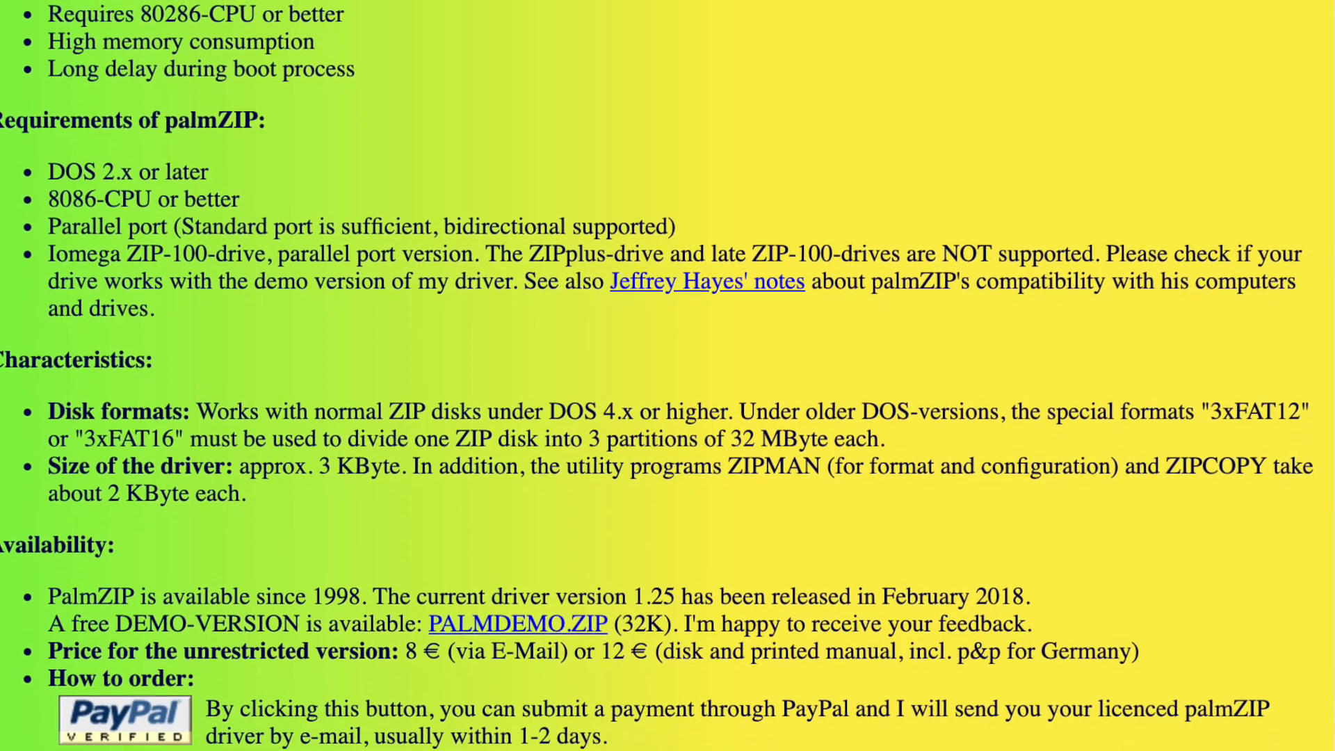
{"action": "scroll", "scroll_direction": "down", "scroll_amount": 3}
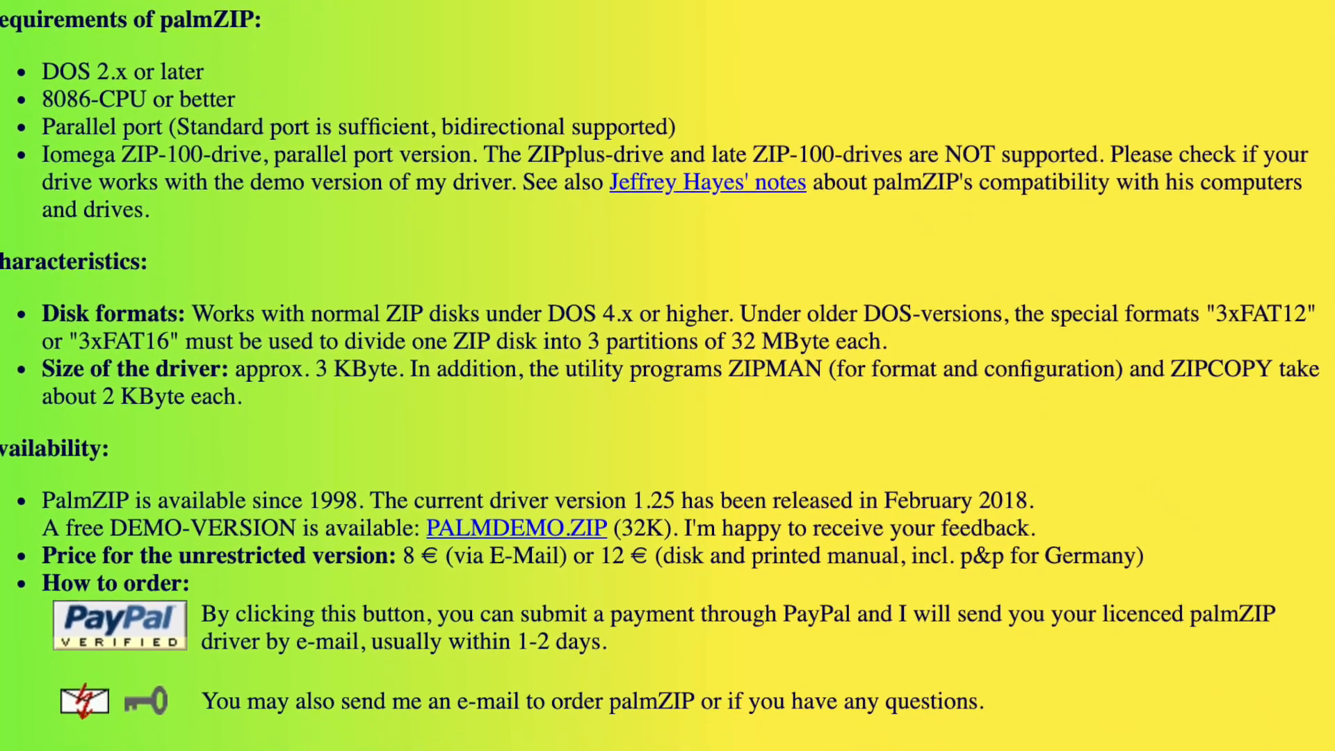
{"action": "scroll", "scroll_direction": "down", "scroll_amount": 3}
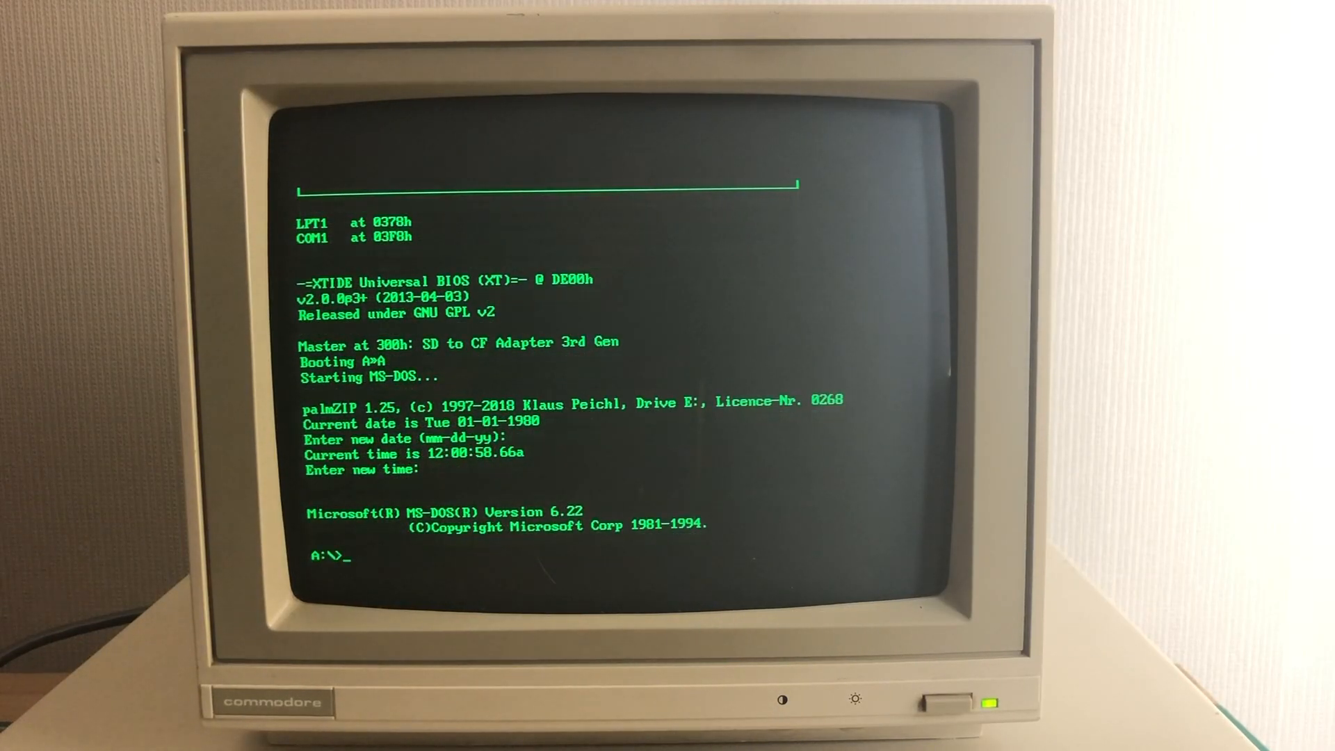
- Switch from the A:\ prompt to the Zip disk on drive E:
{"action": "type", "text": "e:"}
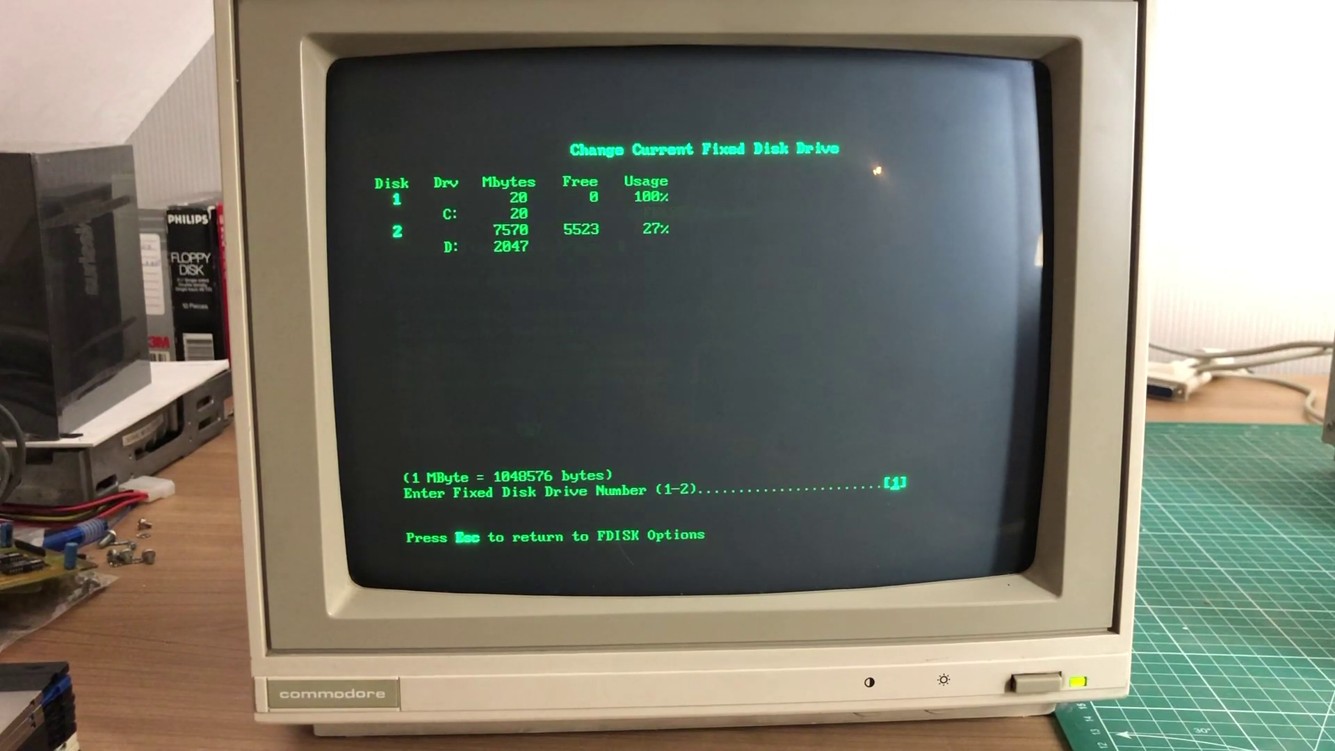
- Select fixed disk 2 as FDISK's current drive
{"action": "type", "text": "2"}
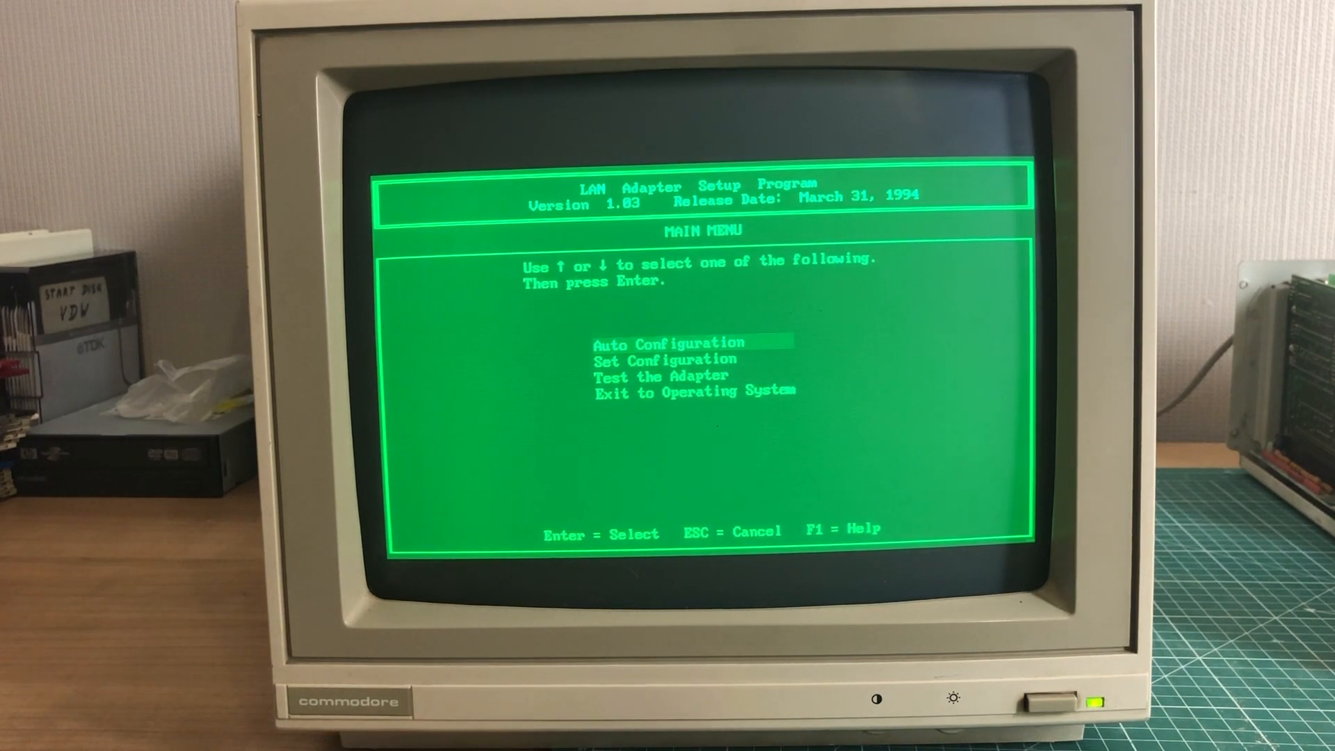
- Choose Set Configuration from the LAN Adapter Setup main menu
{"action": "key", "text": "Down"}
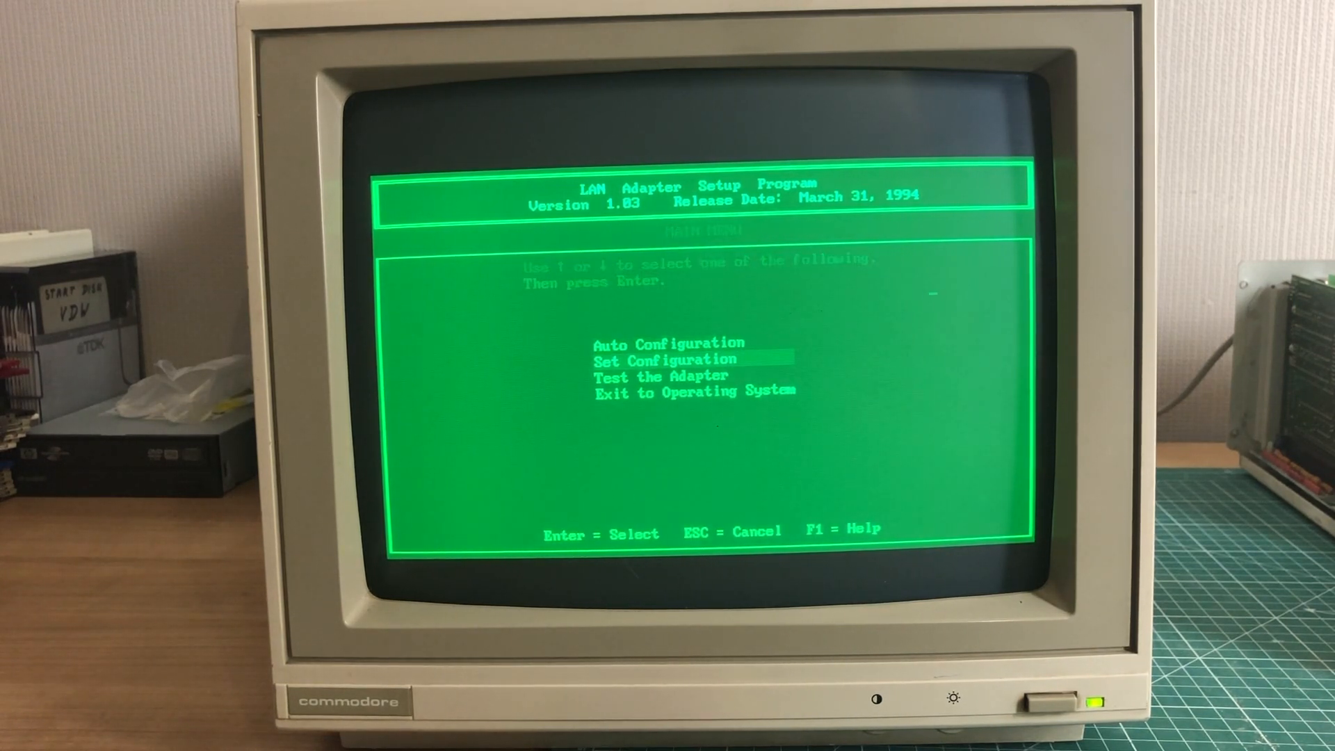